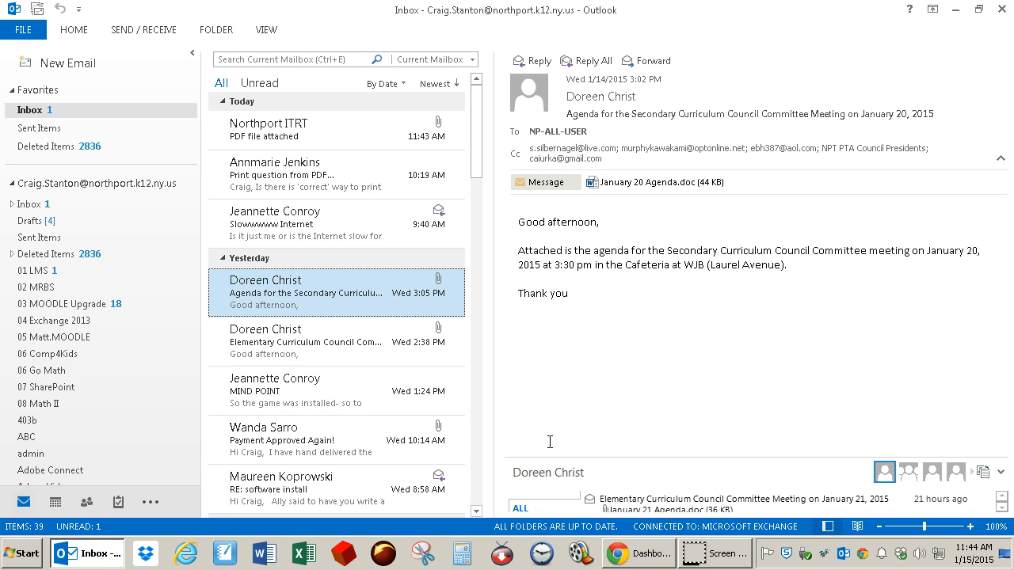
mouse_move(347, 134)
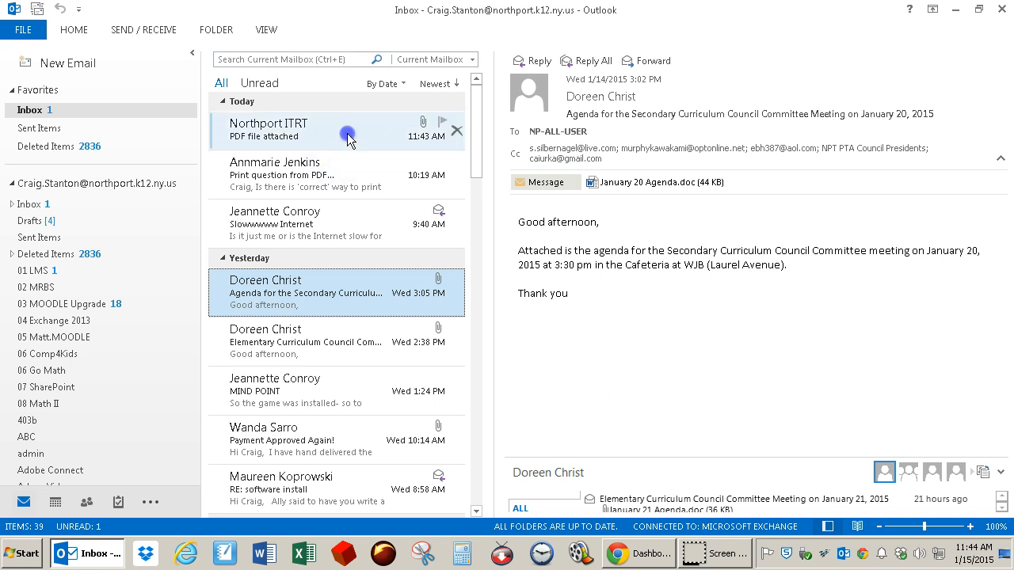
Select the 'PDF file attached' inbox message and its printer PDF attachment, showing the preview warning.
left_click(269, 130)
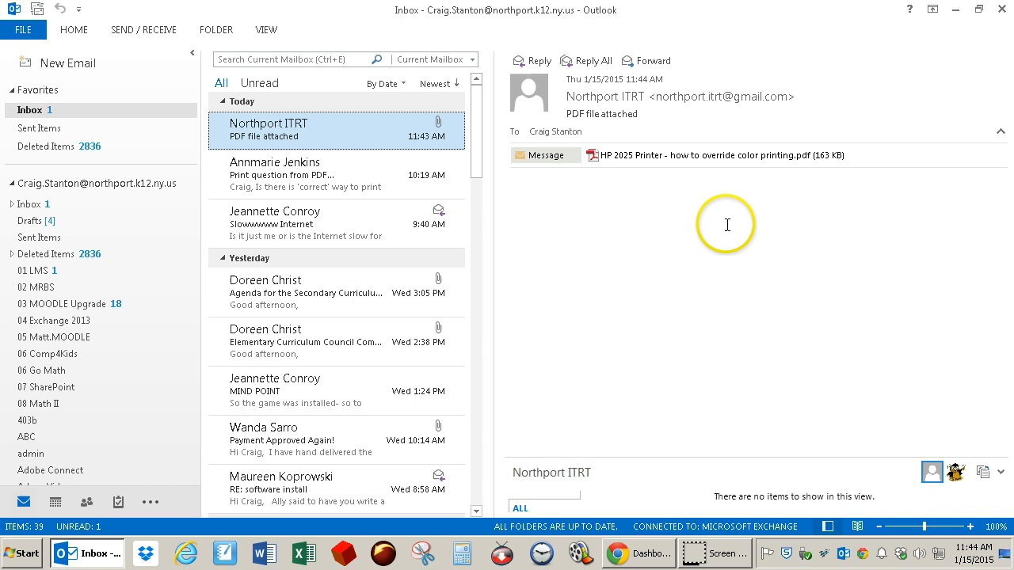
mouse_move(618, 156)
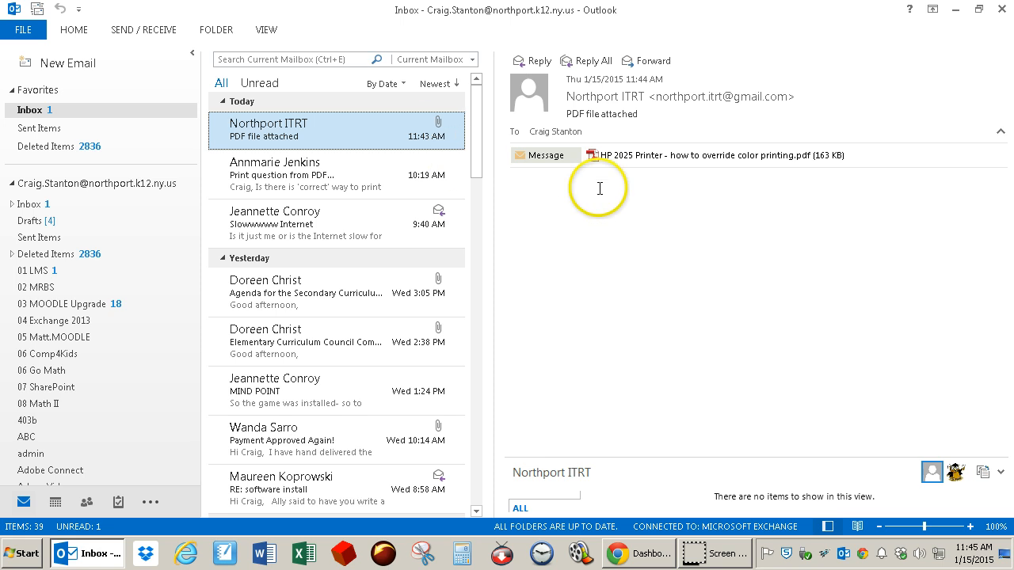
mouse_move(599, 171)
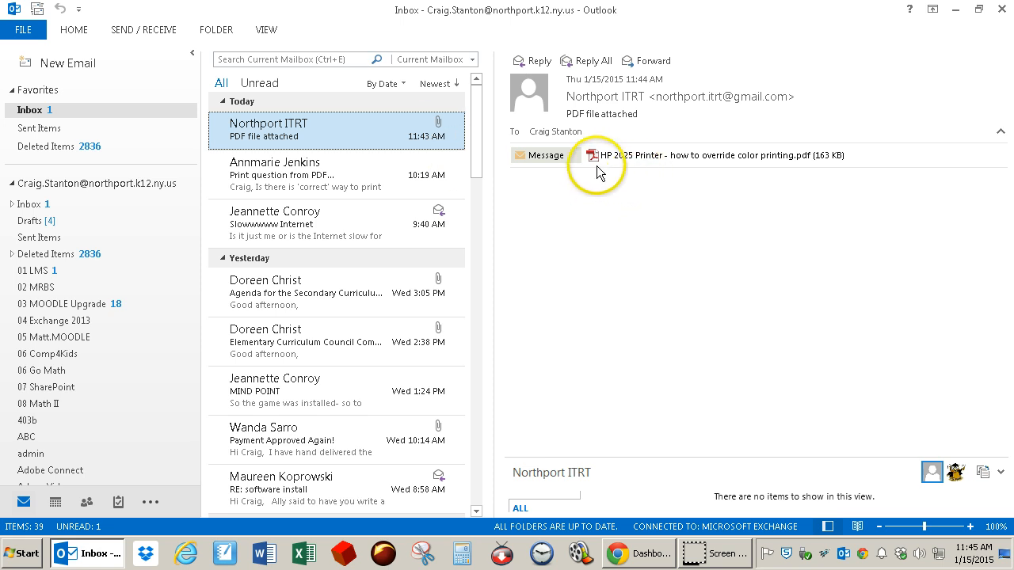
mouse_move(596, 166)
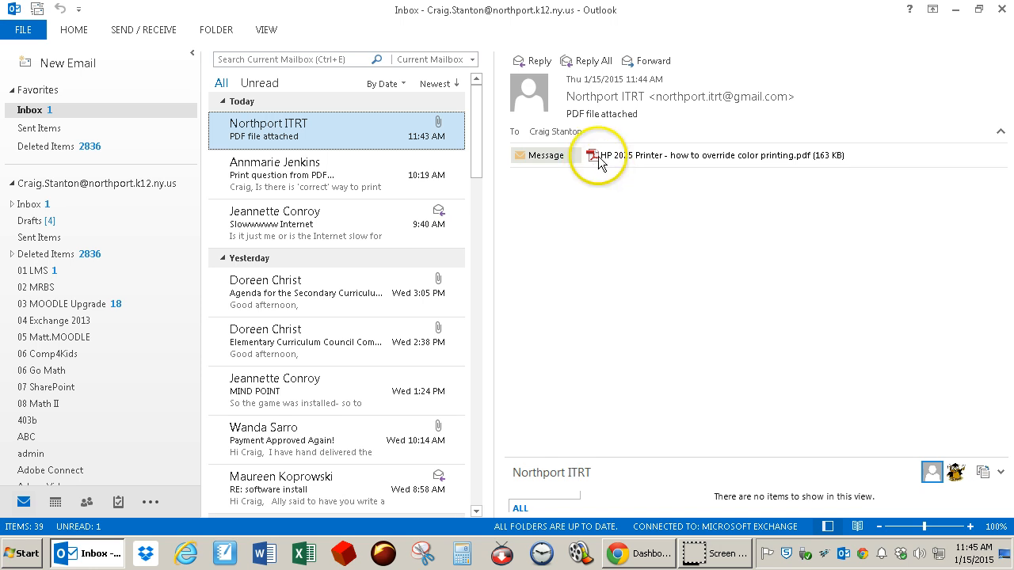
left_click(602, 155)
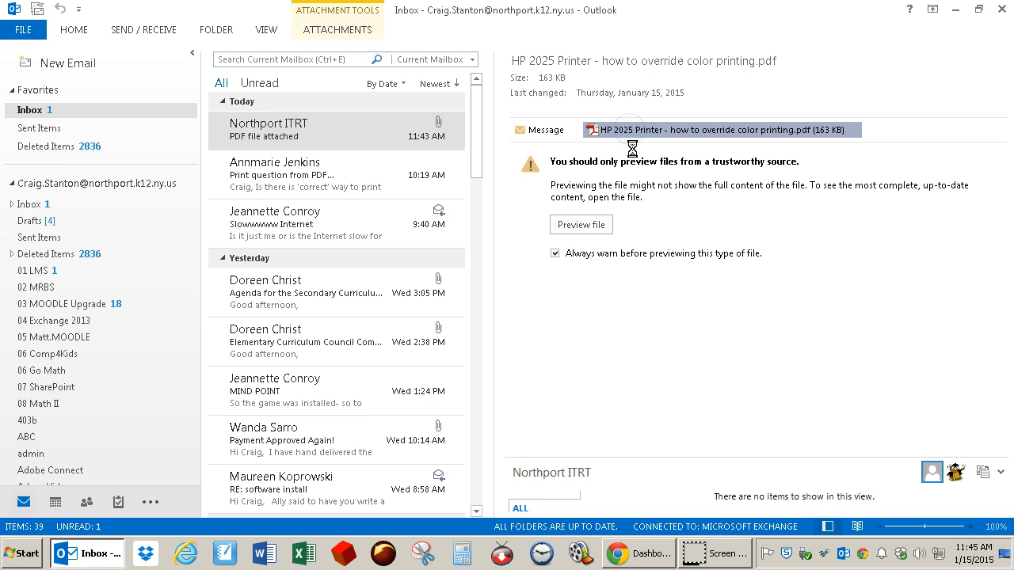
View the HP 2025 printer-instructions PDF in Reader, check the printer list keeping the first network printer, and cancel printing.
left_click(579, 225)
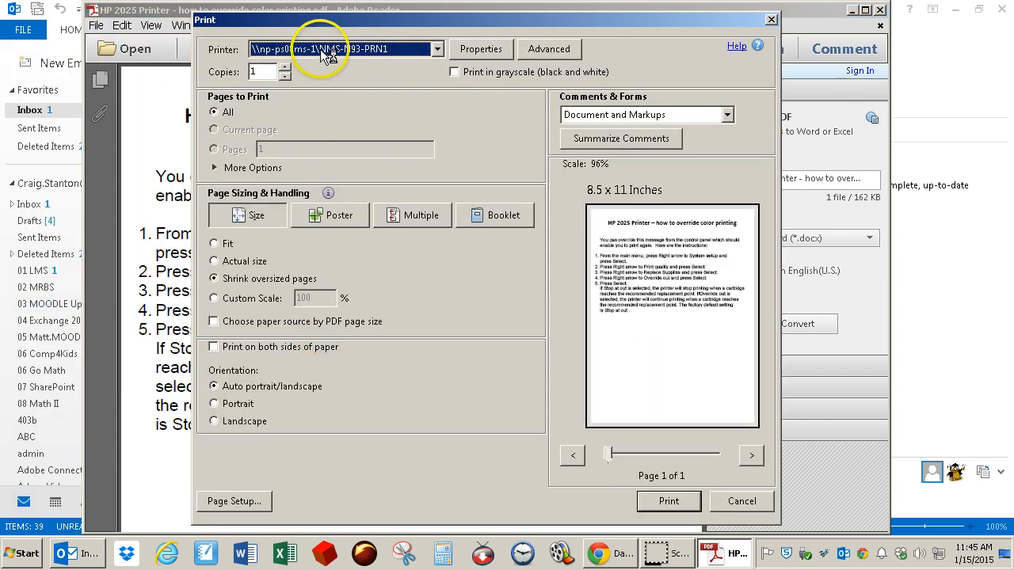
left_click(438, 47)
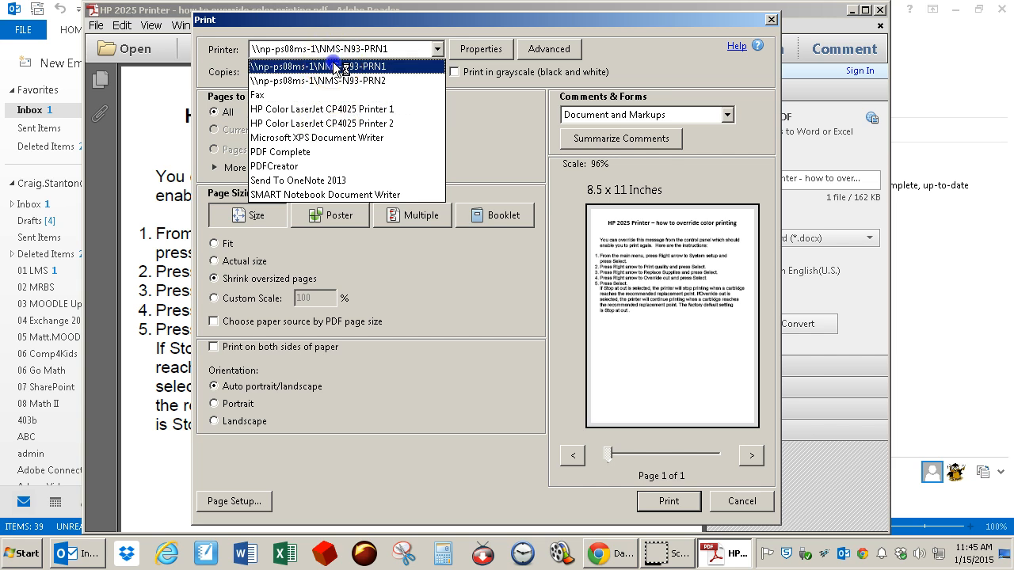
left_click(317, 66)
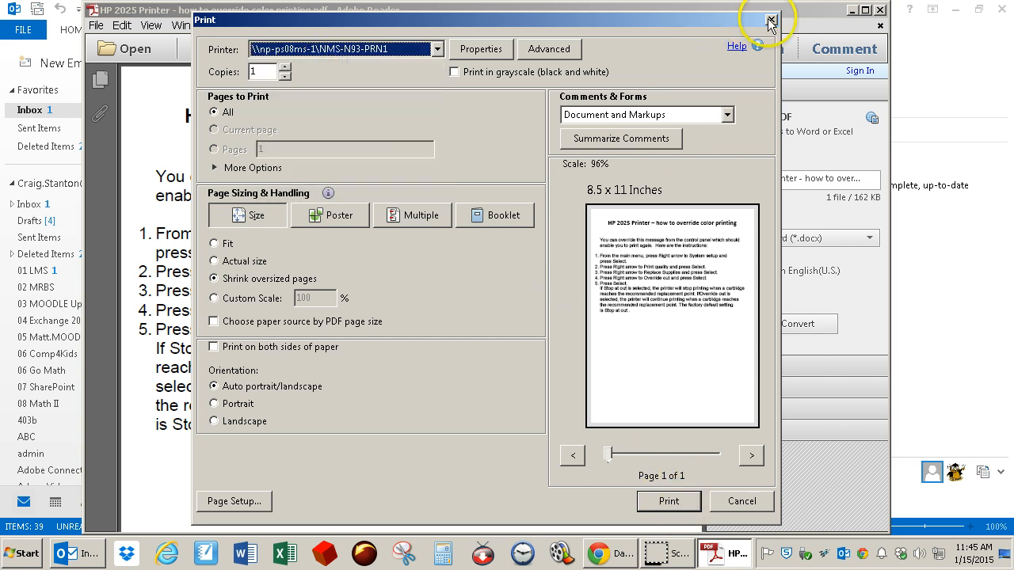
left_click(770, 19)
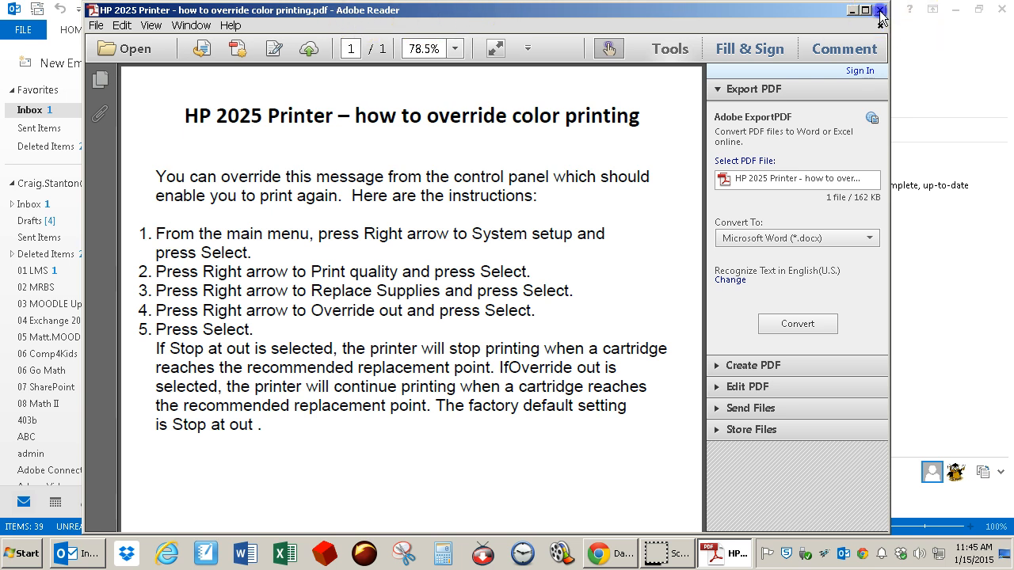
Return to the inbox and save the PDF attachment to the Desktop as 'sample pdf doc'.
left_click(877, 9)
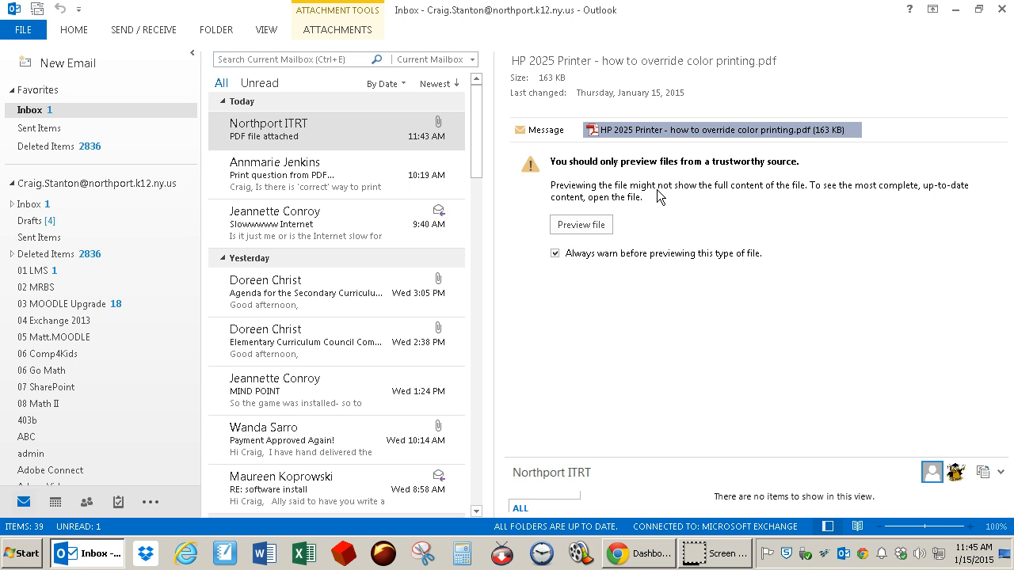
mouse_move(621, 136)
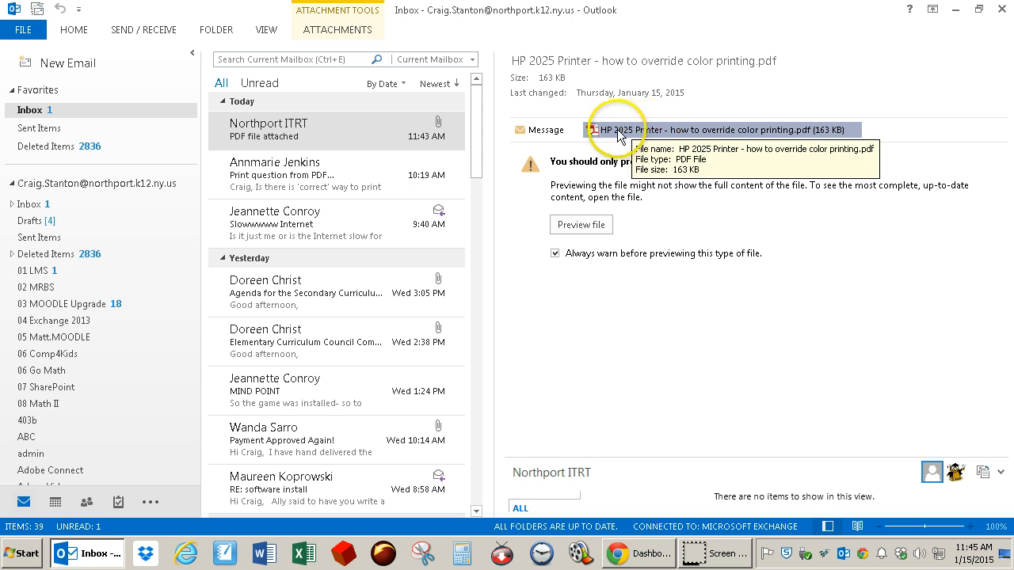
right_click(626, 130)
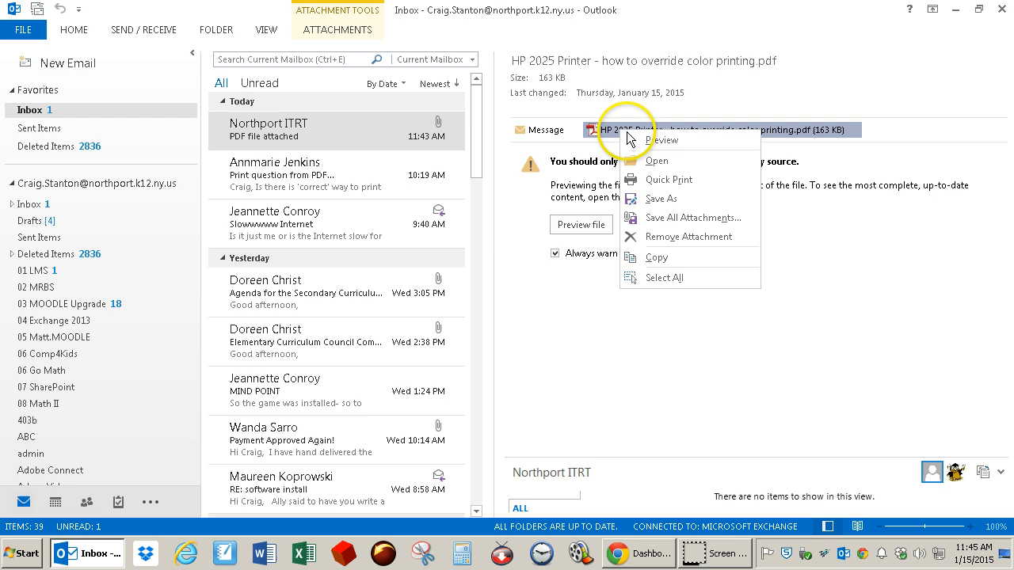
left_click(662, 198)
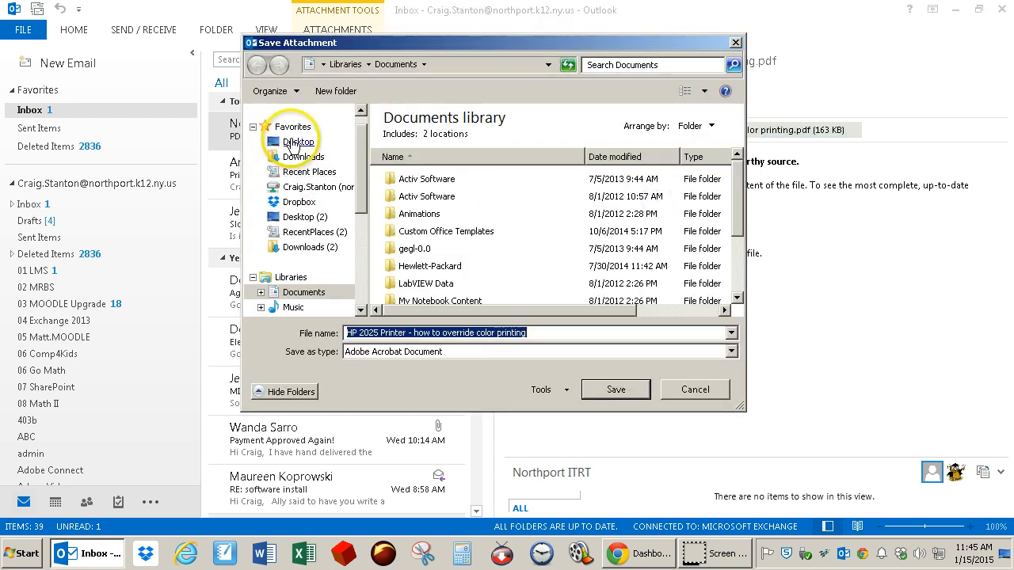
left_click(298, 141)
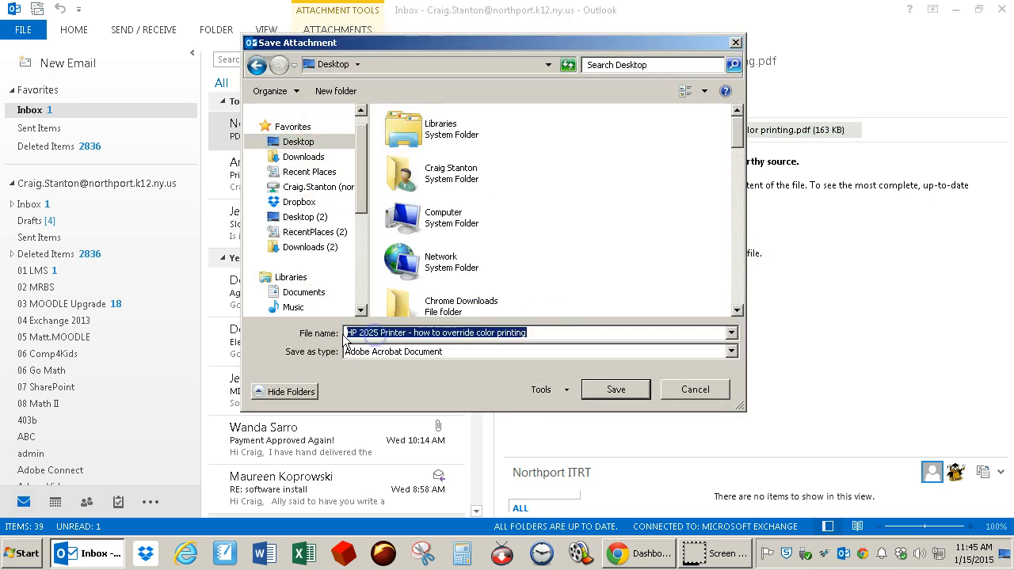
type("sample pdf")
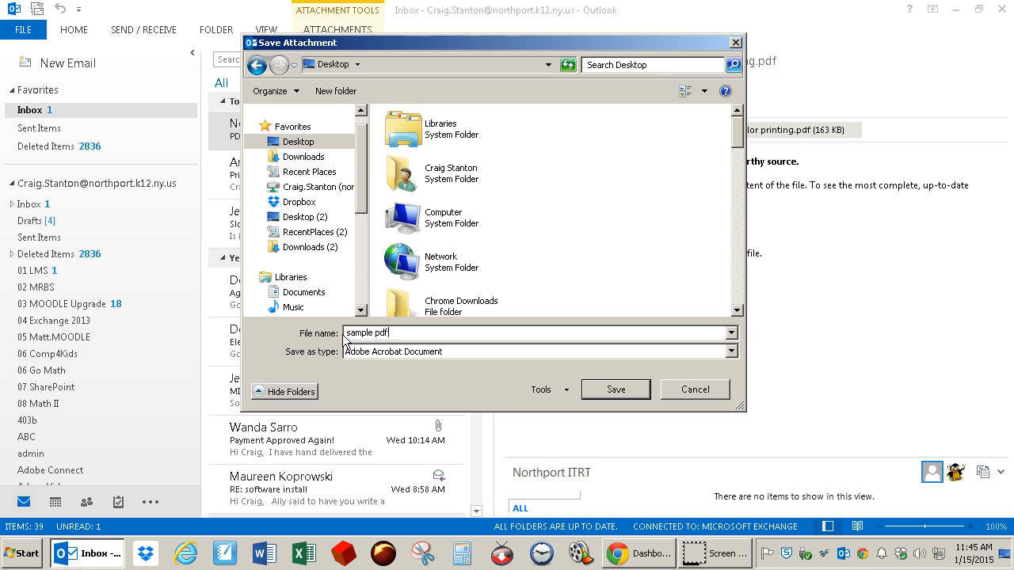
type("doc")
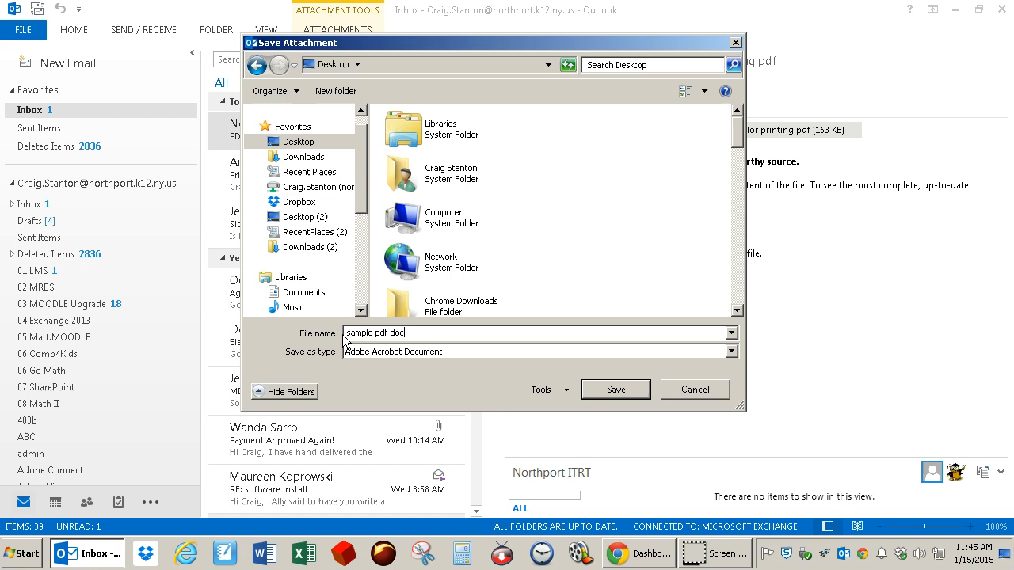
left_click(694, 390)
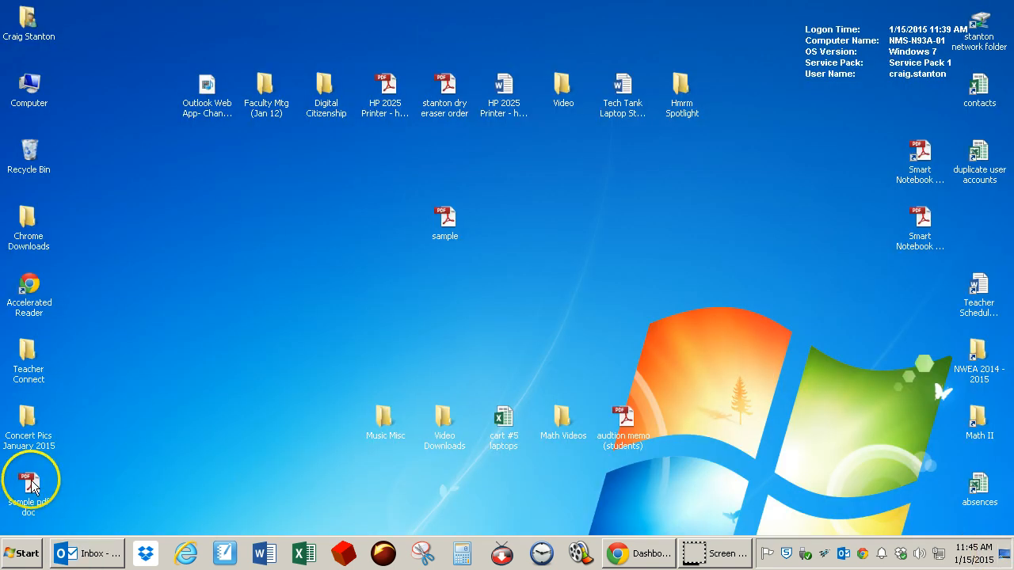
Drag the sample pdf doc icon higher on the desktop, confirm it opens in Adobe Reader, then close it.
left_click_drag(29, 476, 267, 285)
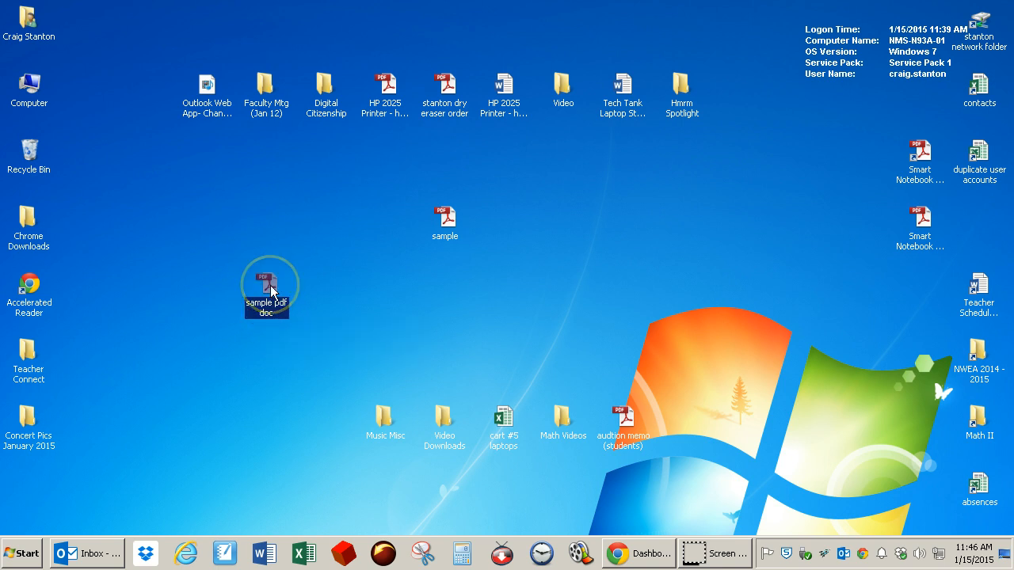
double_click(267, 277)
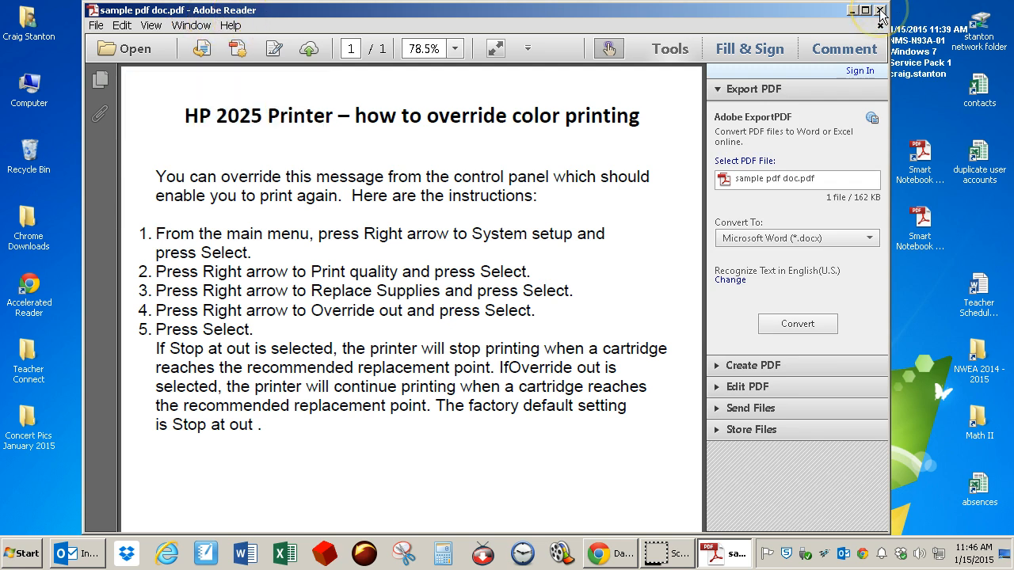
left_click(879, 10)
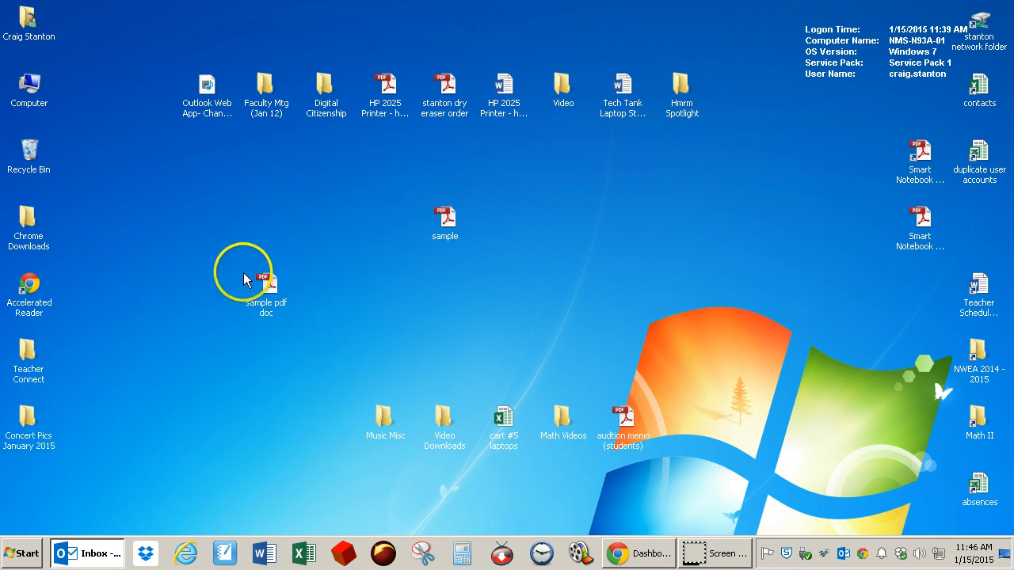
Set Adobe Reader as the program that always opens sample pdf doc via Choose default program.
right_click(266, 285)
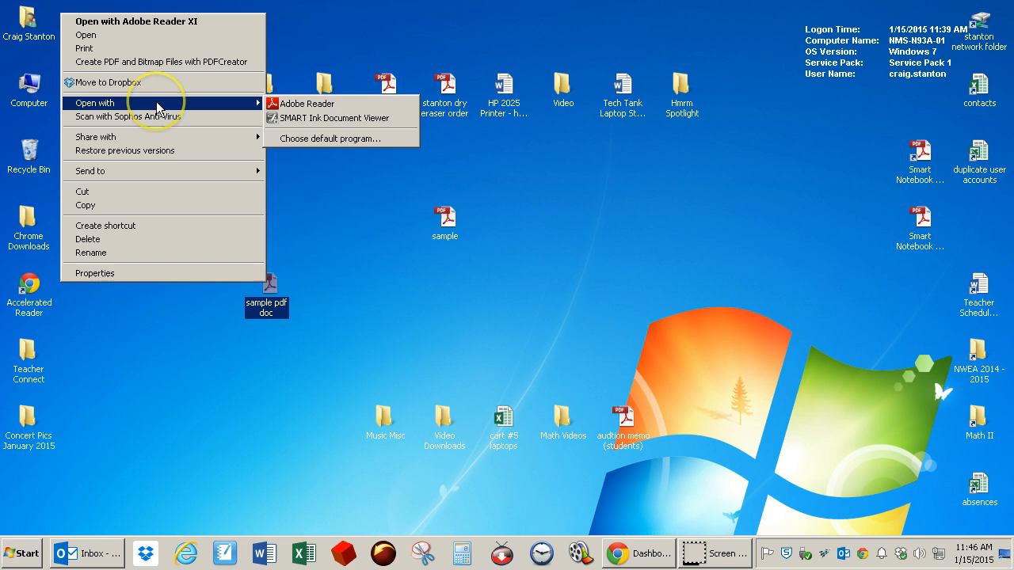
mouse_move(300, 140)
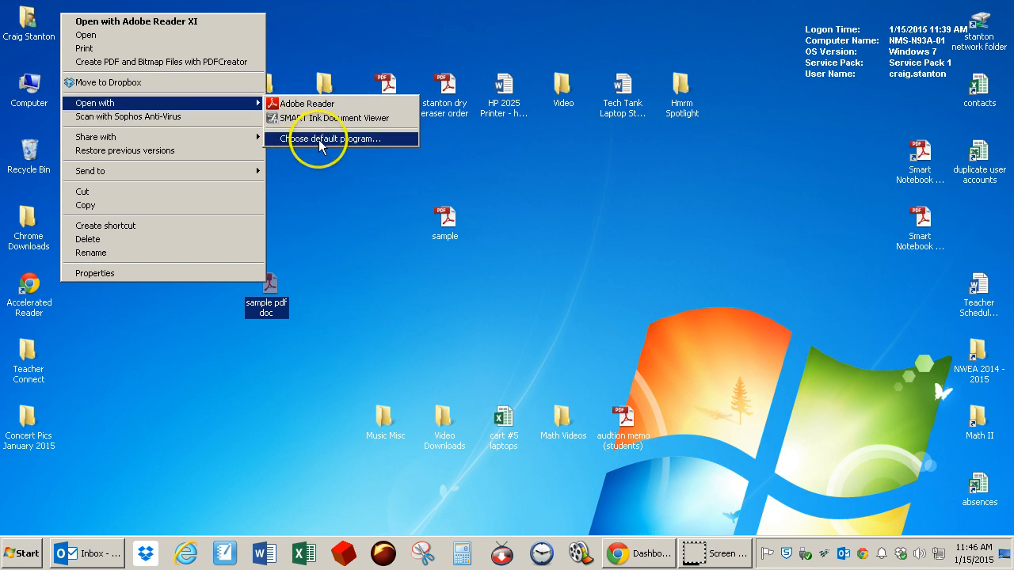
left_click(325, 140)
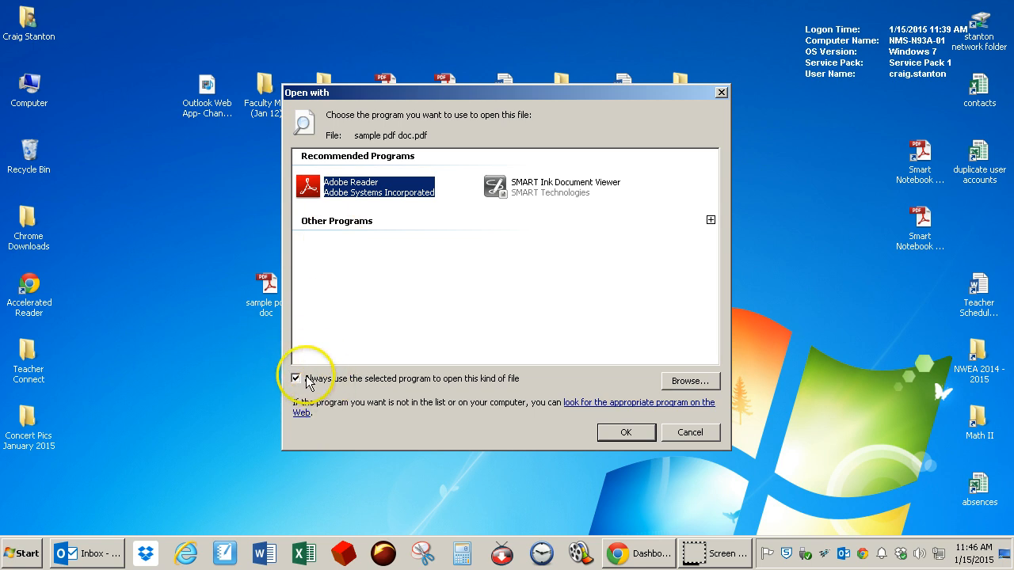
mouse_move(367, 387)
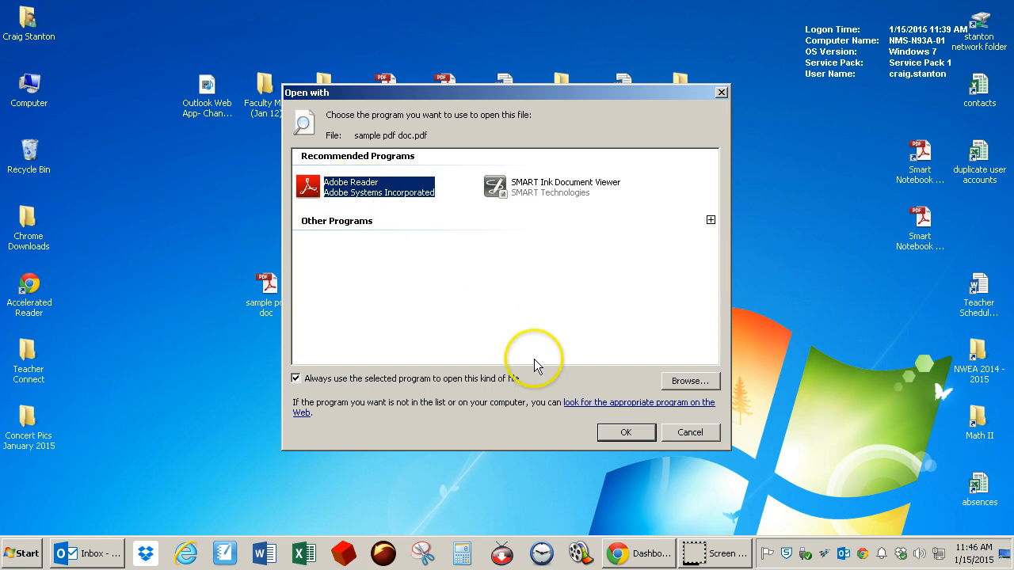
left_click(626, 433)
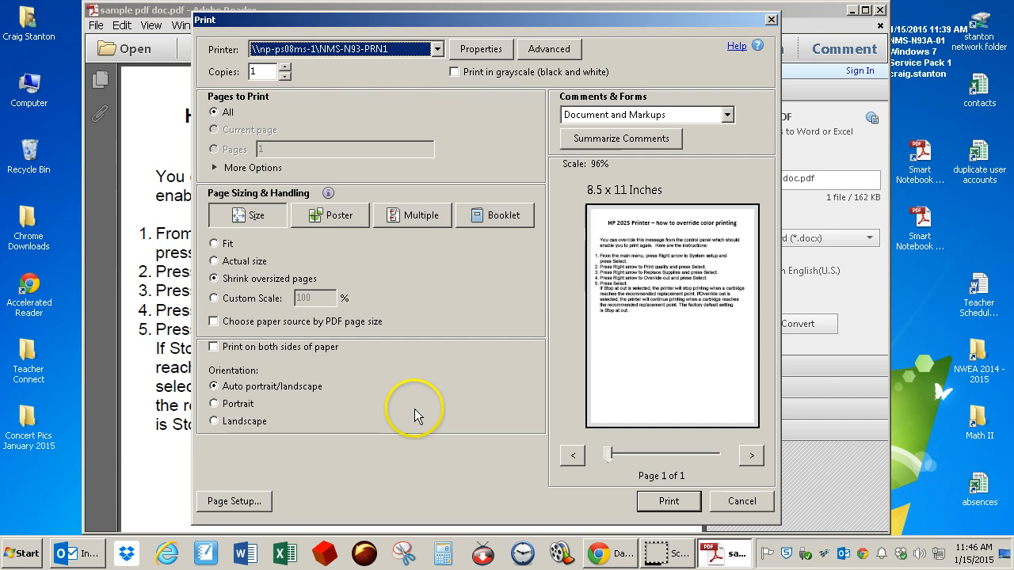
Cancel the Reader print dialog and close the PDF, leaving the desktop showing.
left_click(741, 501)
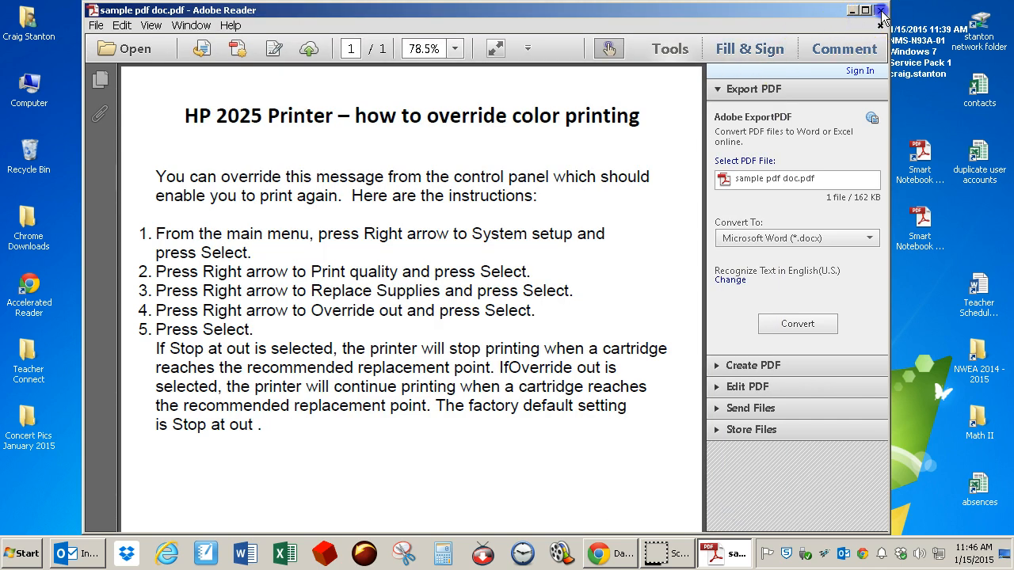
left_click(880, 9)
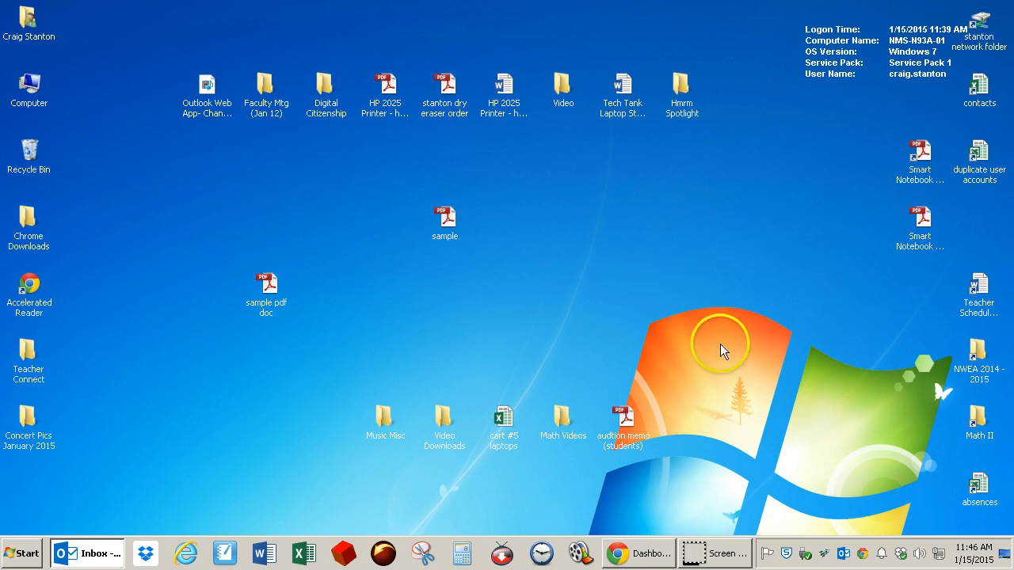